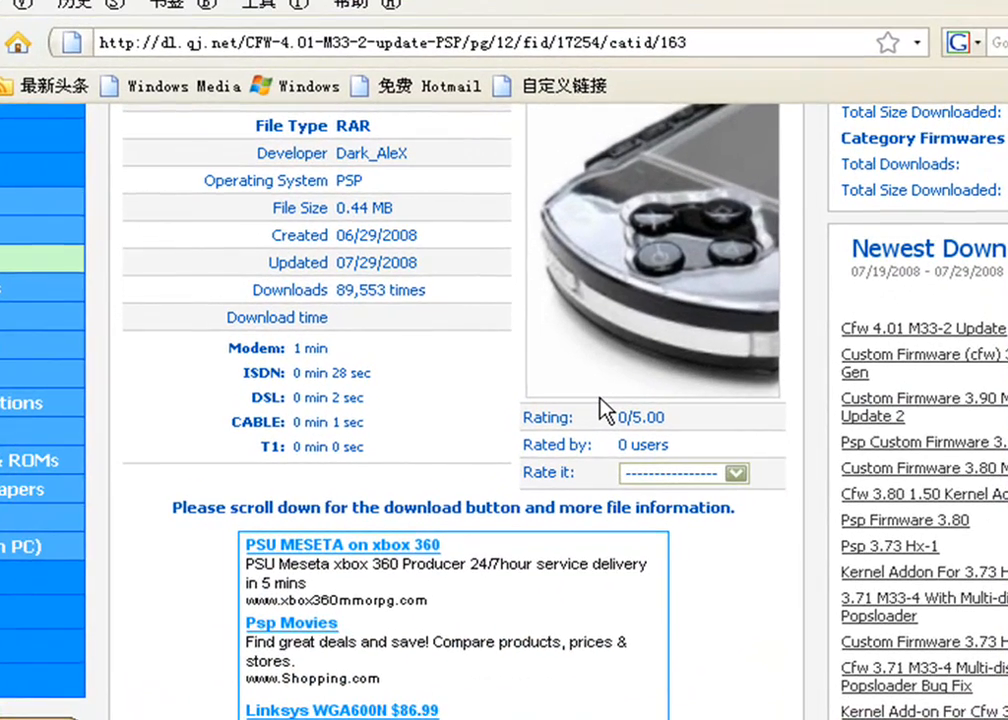
mouse_move(588, 398)
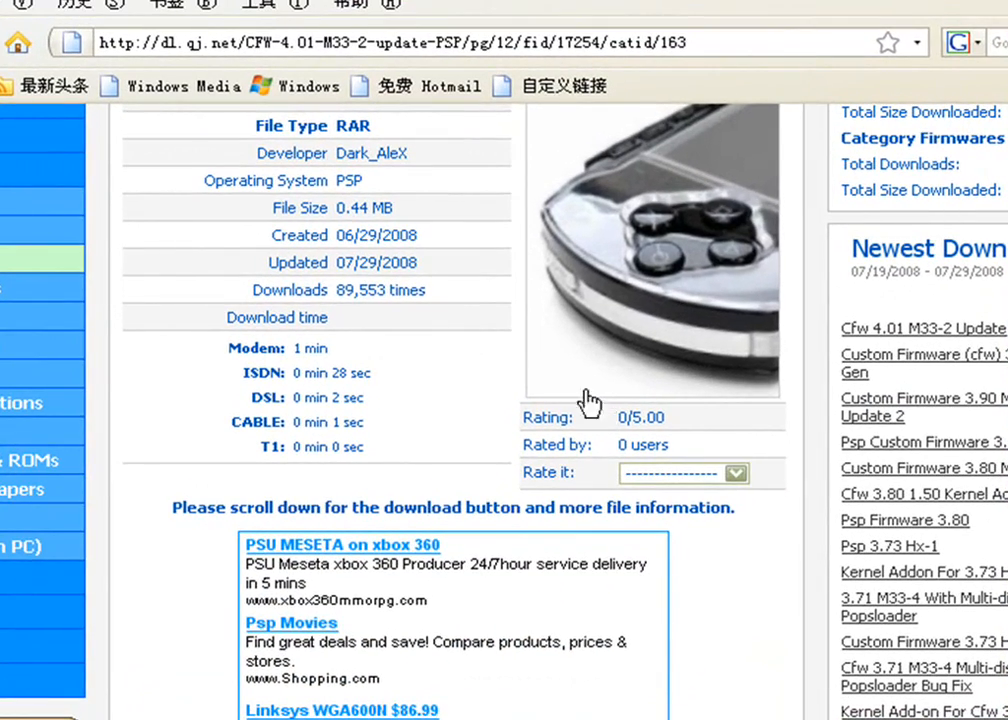
- Scroll the CFW 4.01 M33-2 download page down to the Download button and File Description
scroll(down, 3)
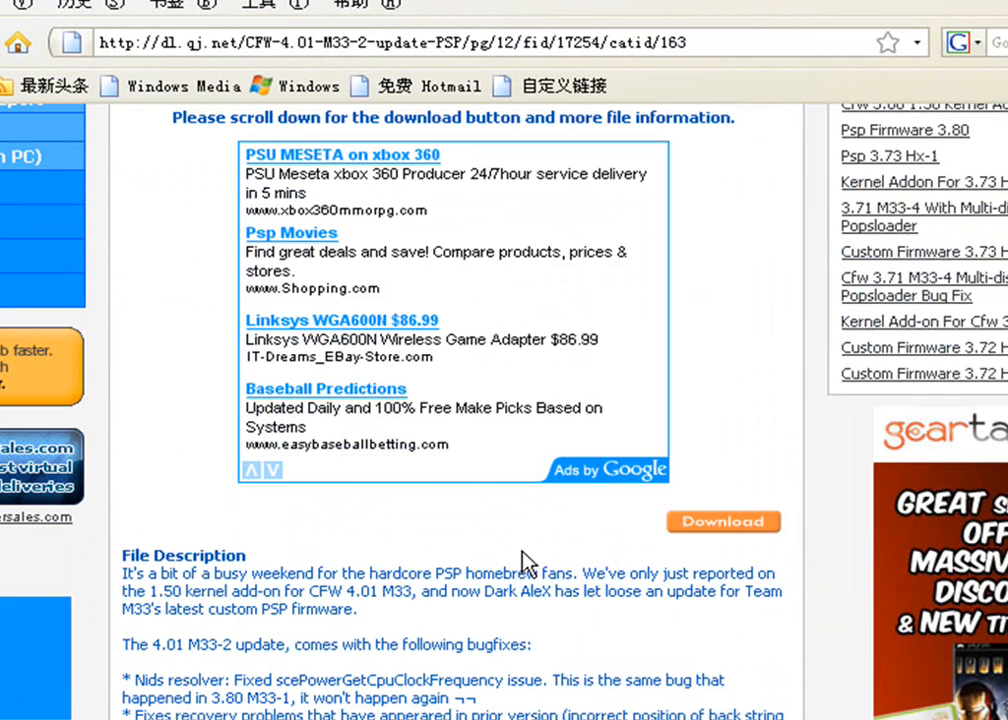
mouse_move(628, 548)
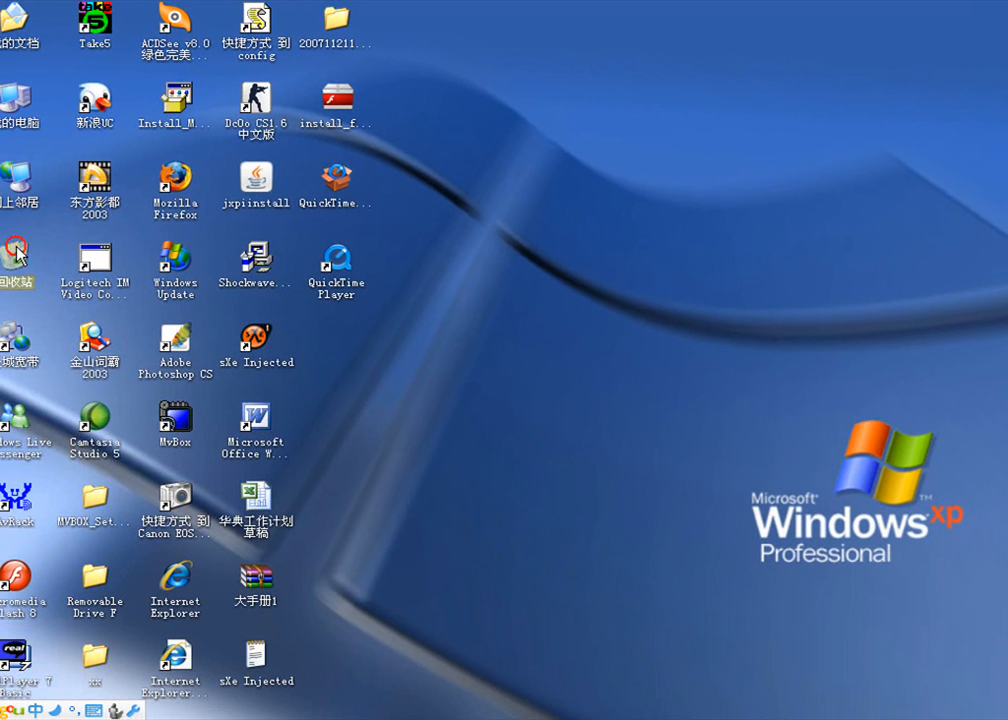
- Open the downloaded 401M332 RAR archive from the desktop in WinRAR
double_click(16, 252)
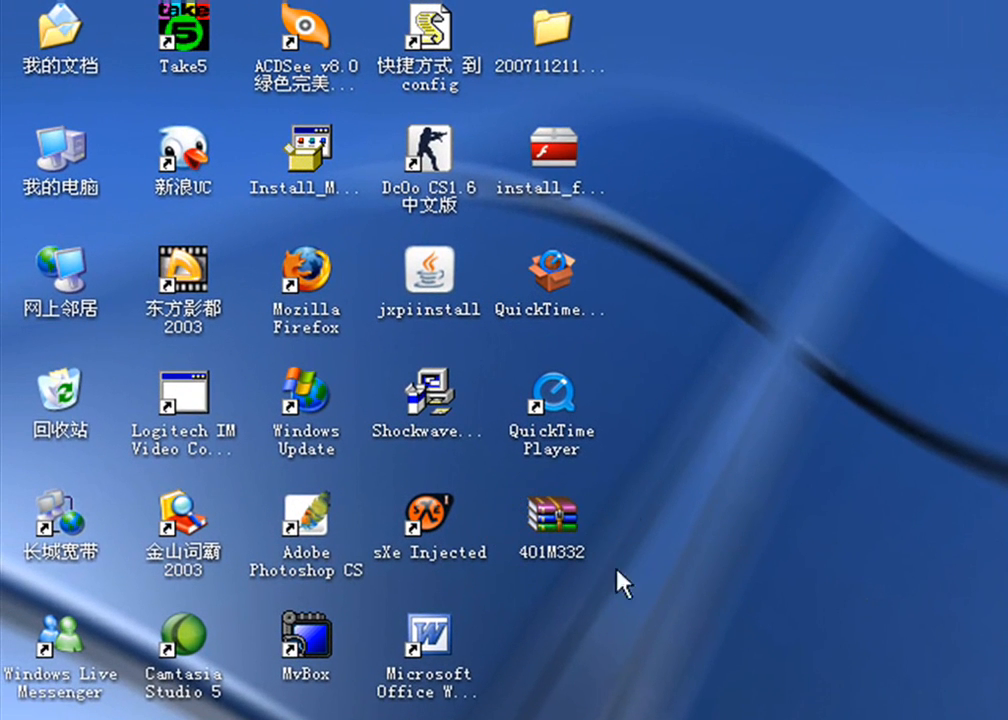
click(548, 522)
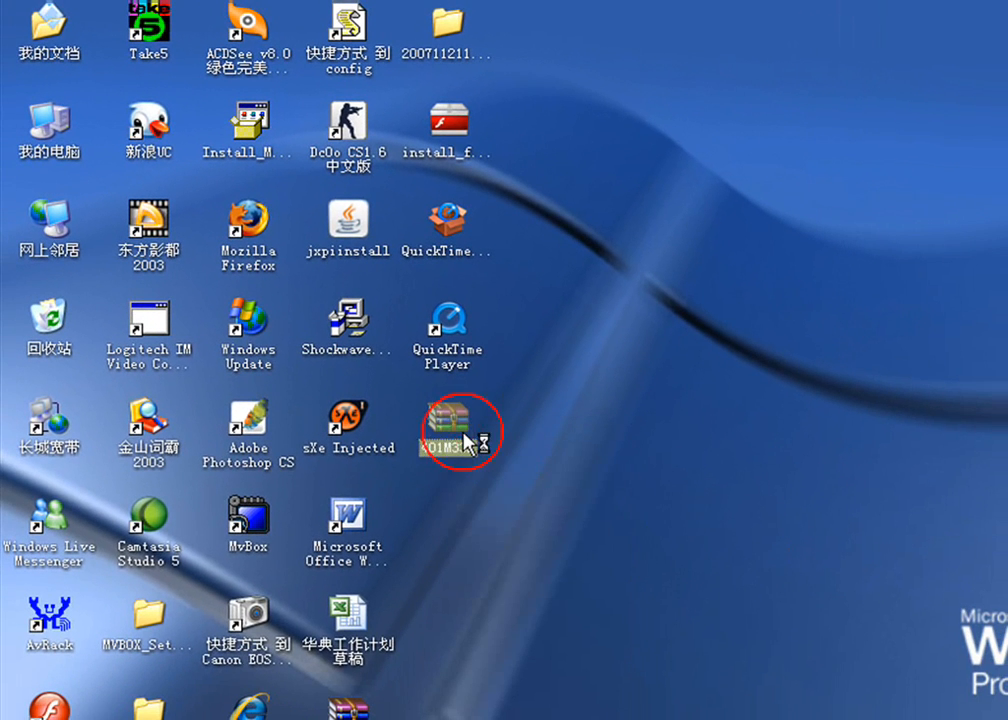
double_click(446, 424)
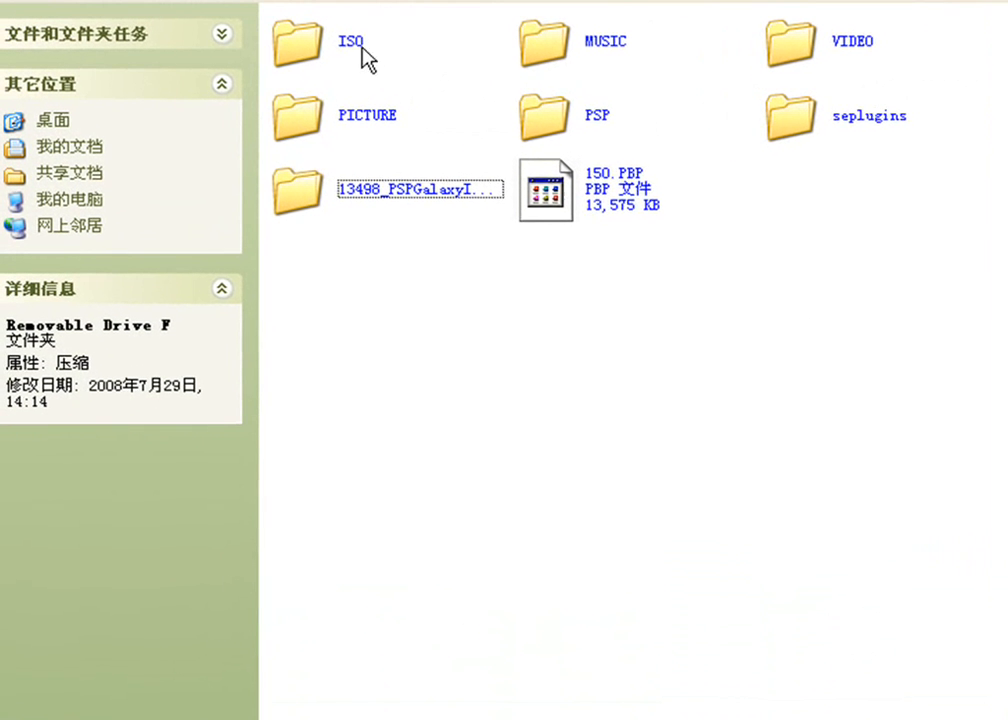
mouse_move(552, 100)
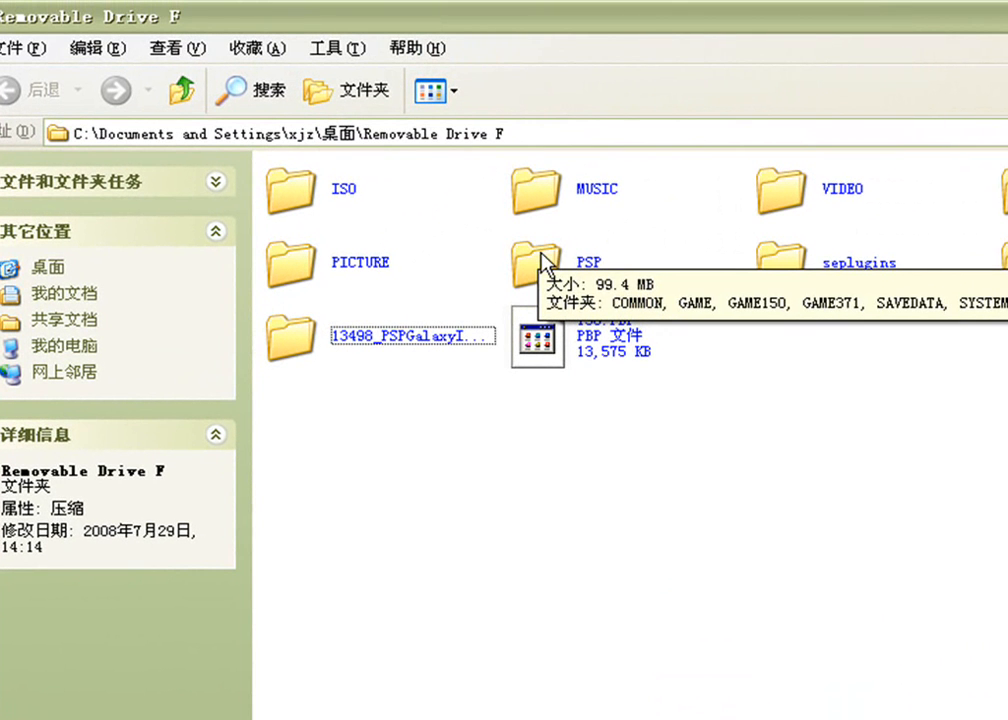
mouse_move(746, 254)
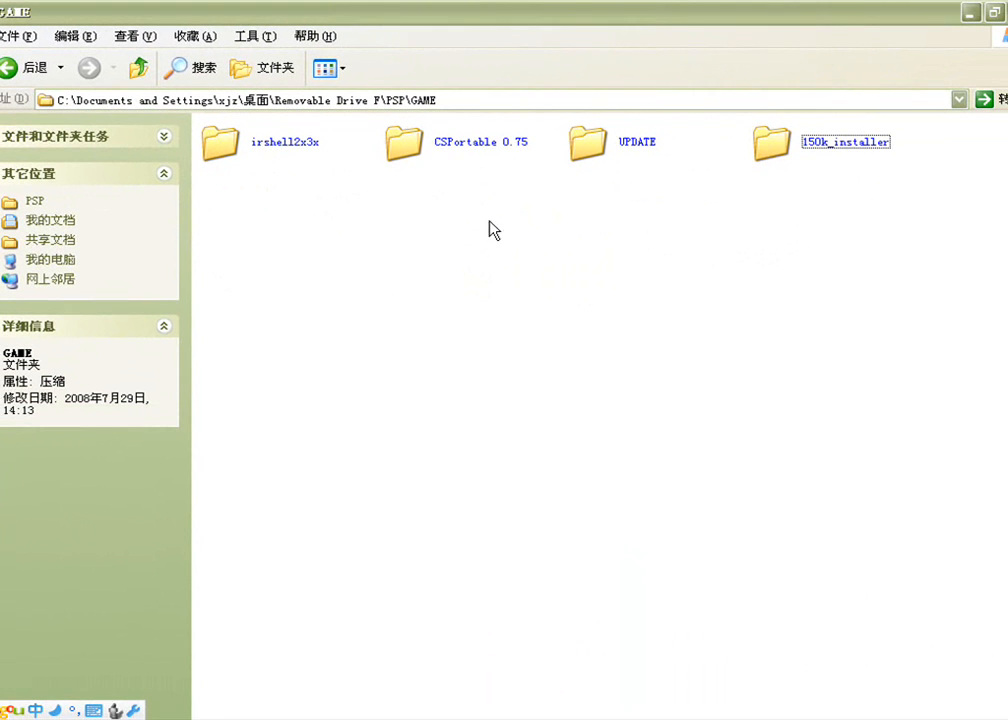
mouse_move(928, 136)
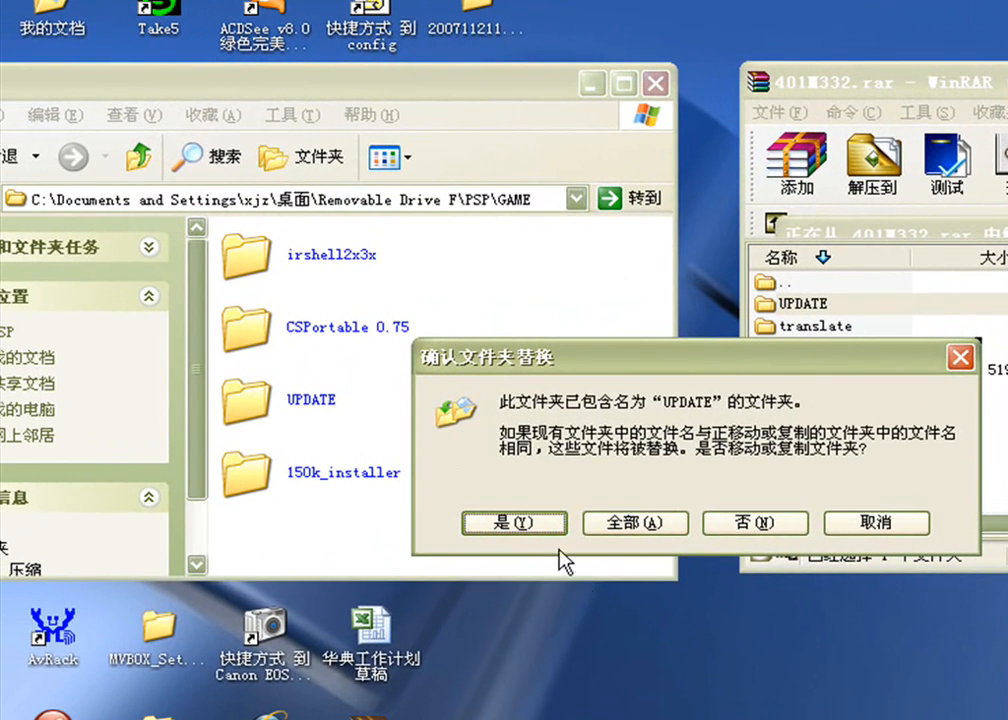
- Confirm replacing the existing UPDATE folder in PSP\GAME, then close the GAME window
click(514, 524)
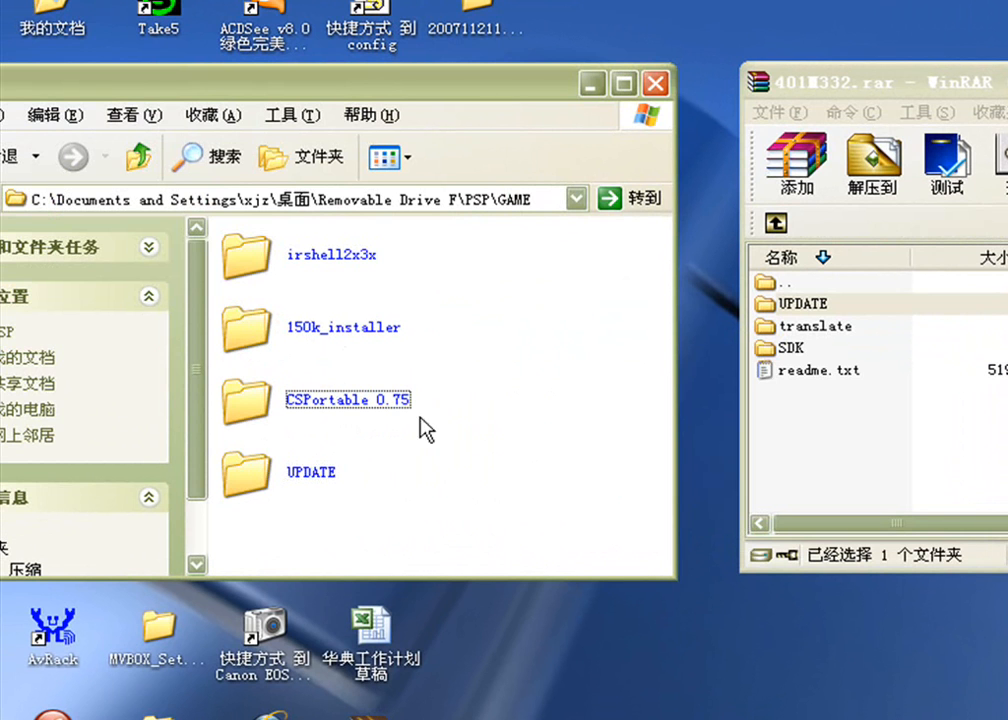
mouse_move(550, 96)
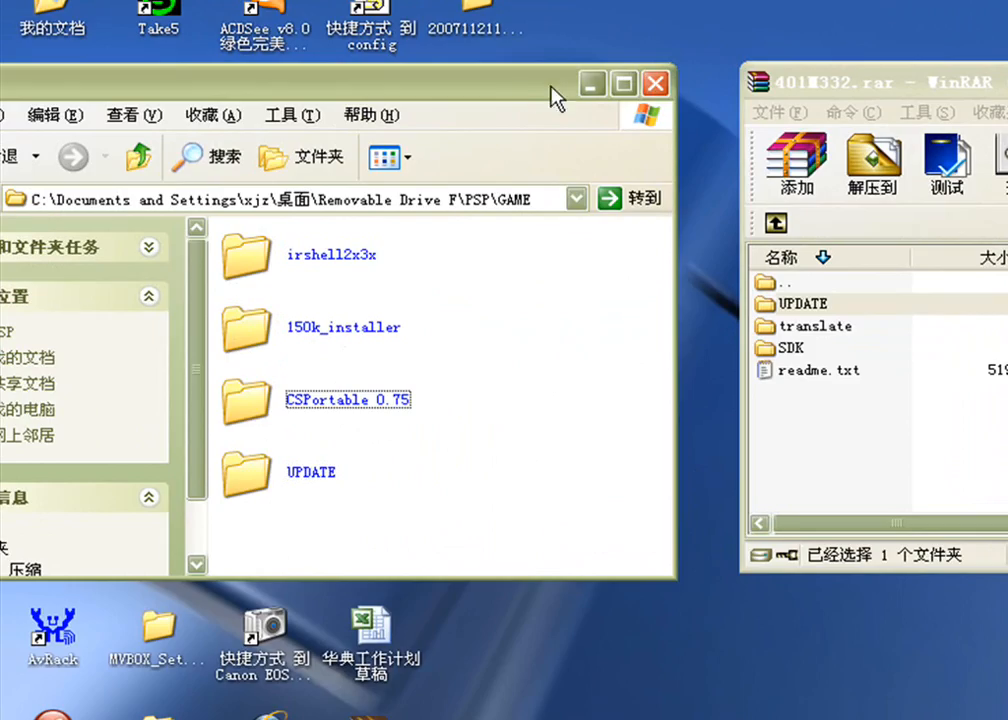
click(656, 84)
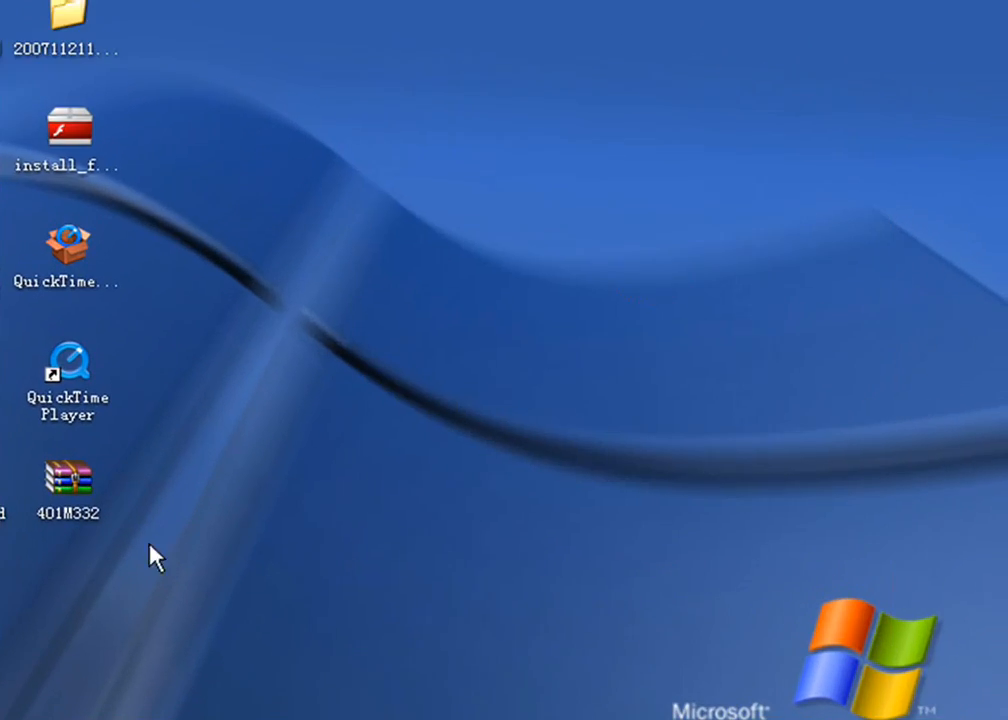
mouse_move(136, 636)
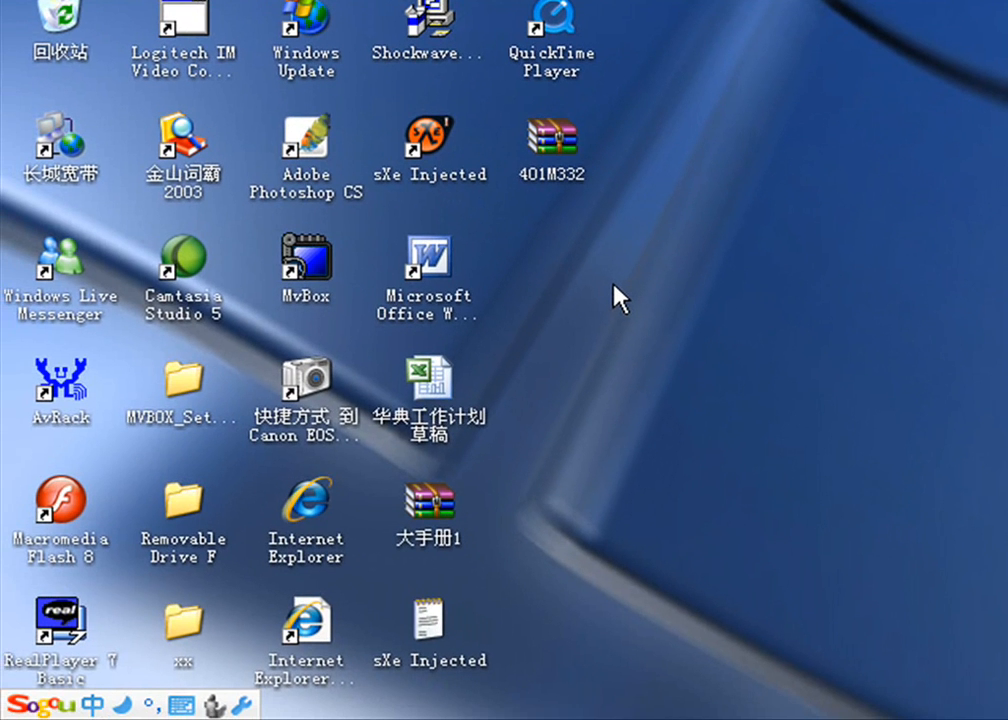
mouse_move(600, 270)
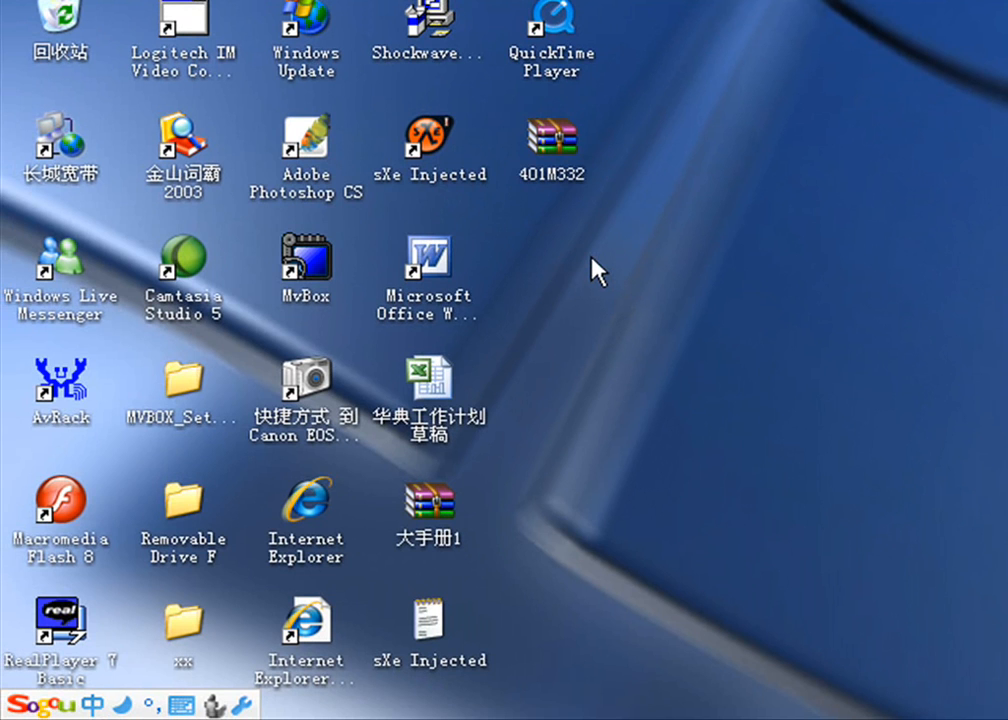